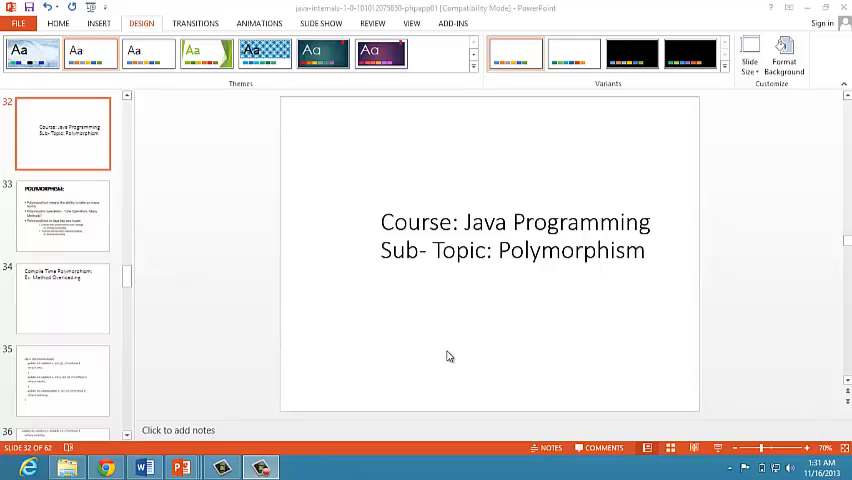
{"action": "mouse_move", "coordinate": [64, 188]}
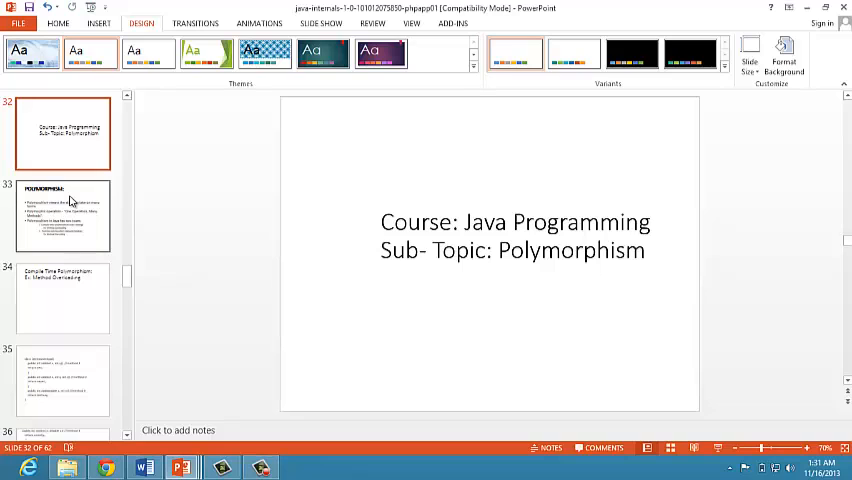
{"action": "mouse_move", "coordinate": [72, 230]}
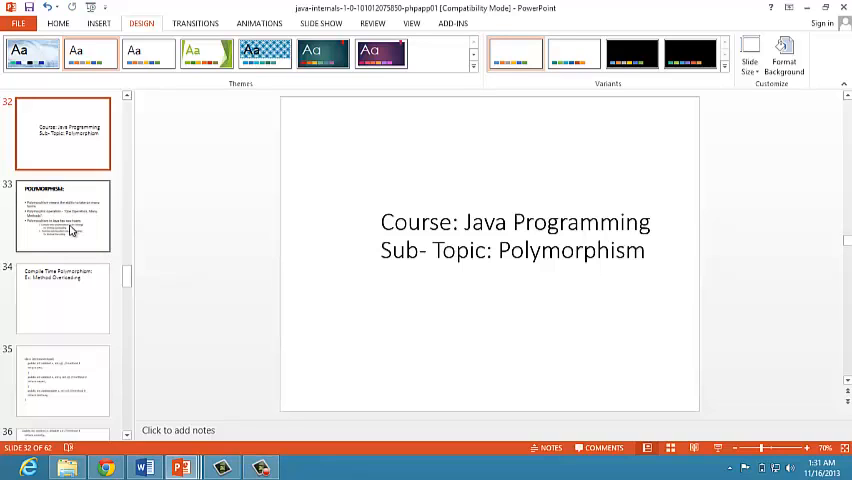
- Step through the polymorphism definition, Compile Time Polymorphism title and DemoOverload code slides
{"action": "left_click", "coordinate": [62, 216]}
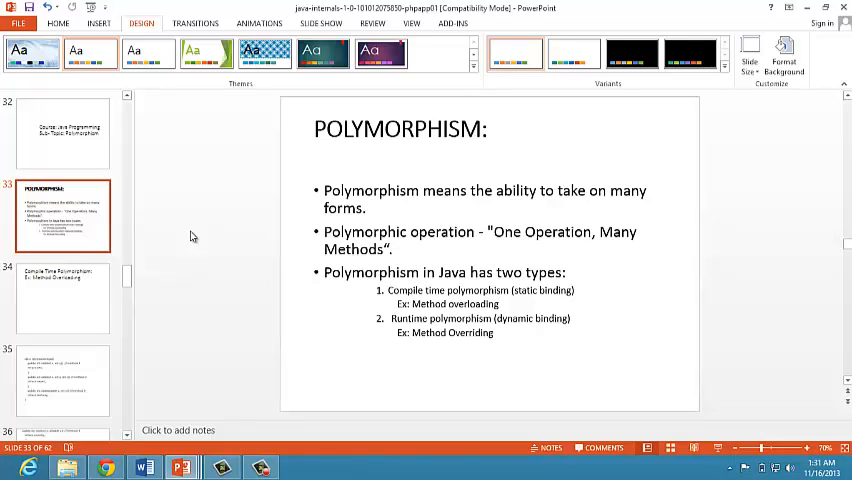
{"action": "mouse_move", "coordinate": [384, 288]}
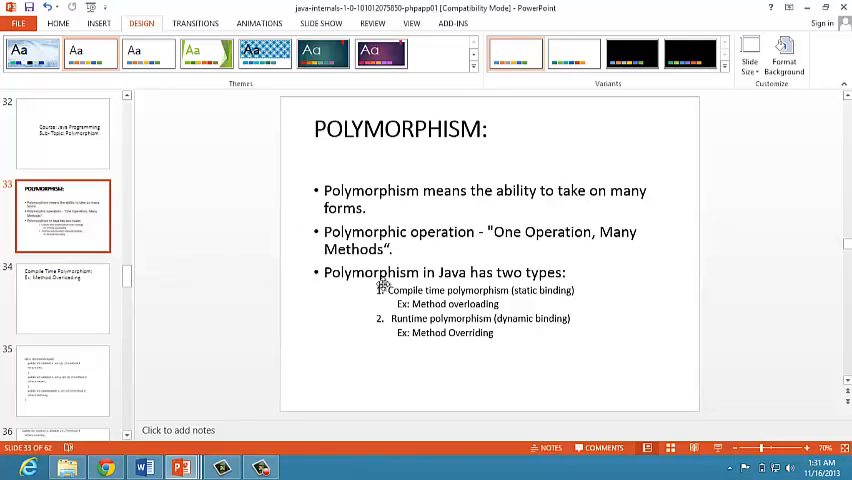
{"action": "mouse_move", "coordinate": [462, 288]}
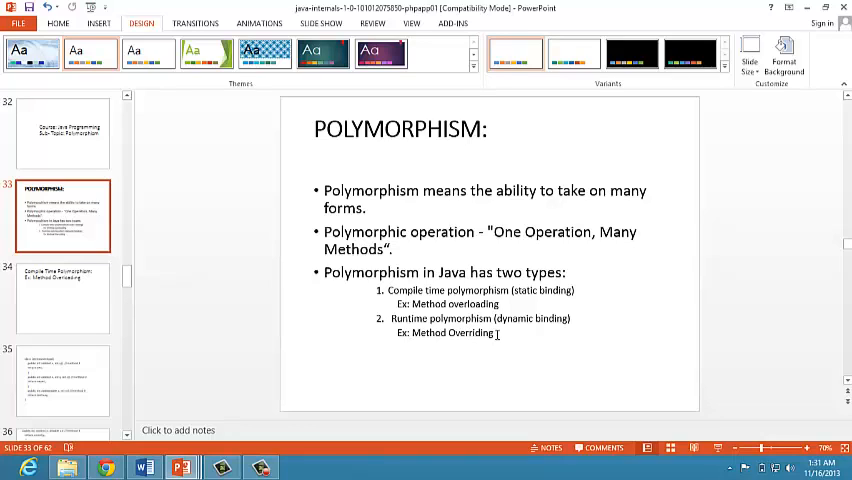
{"action": "left_click", "coordinate": [62, 298]}
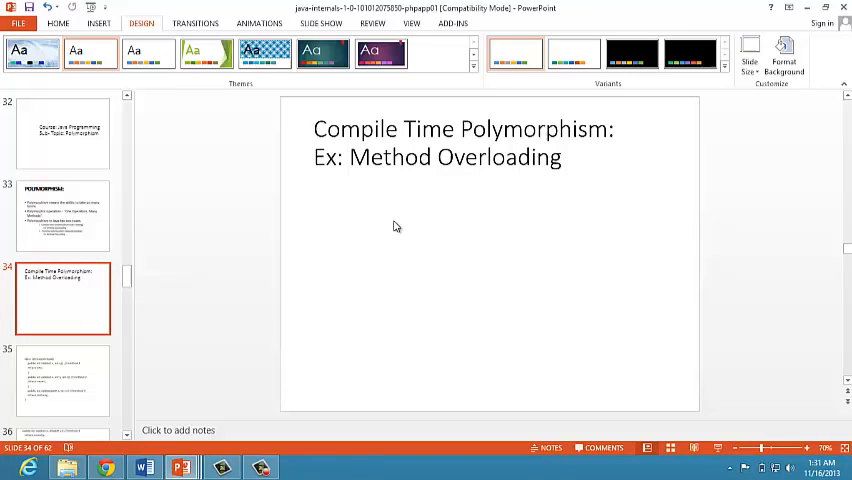
{"action": "left_click", "coordinate": [62, 380]}
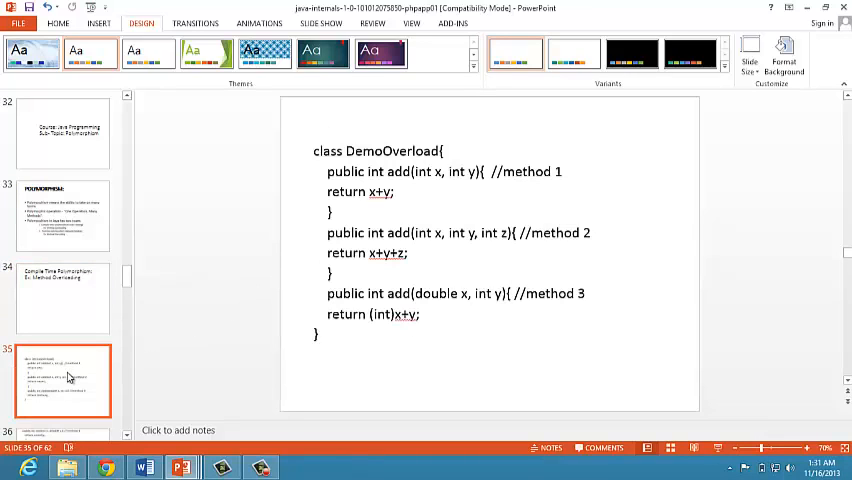
{"action": "mouse_move", "coordinate": [272, 238]}
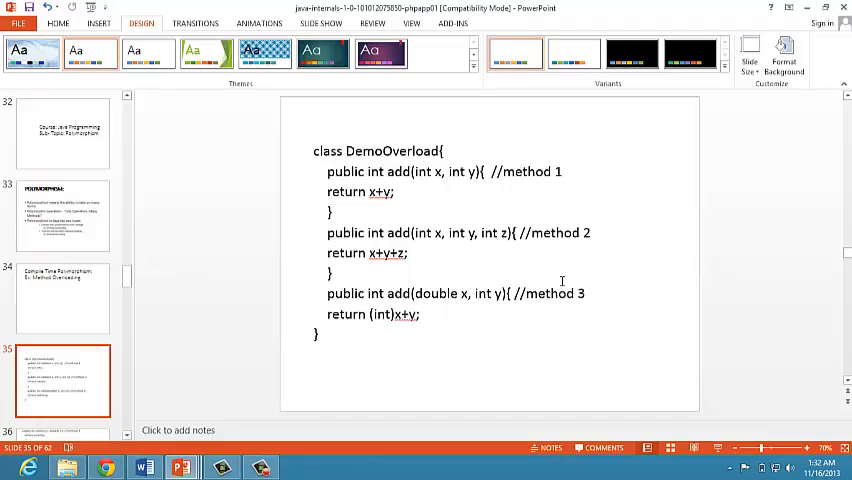
{"action": "mouse_move", "coordinate": [396, 176]}
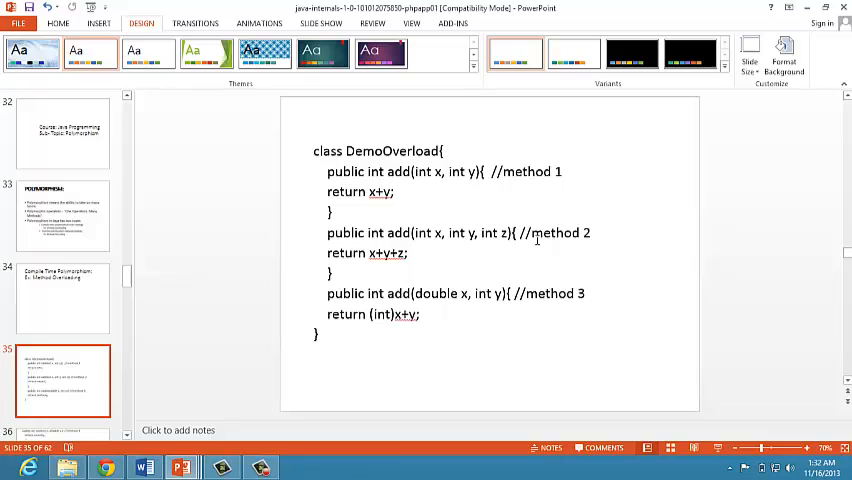
{"action": "mouse_move", "coordinate": [544, 296]}
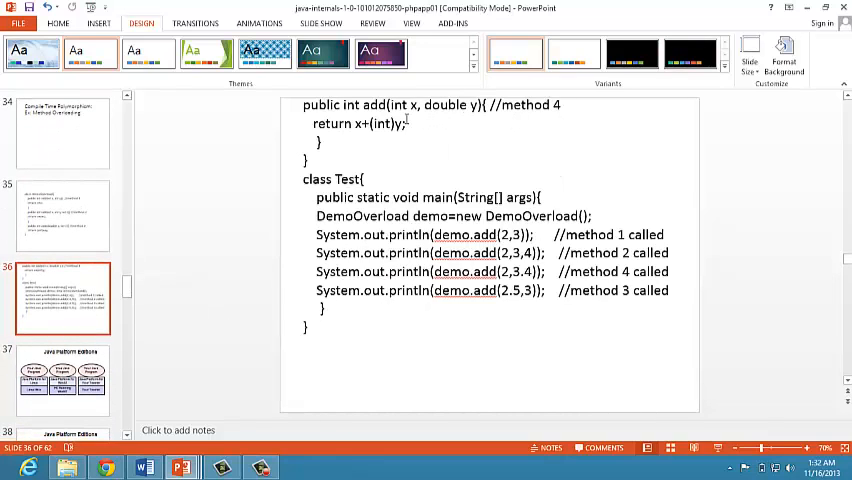
{"action": "mouse_move", "coordinate": [404, 112]}
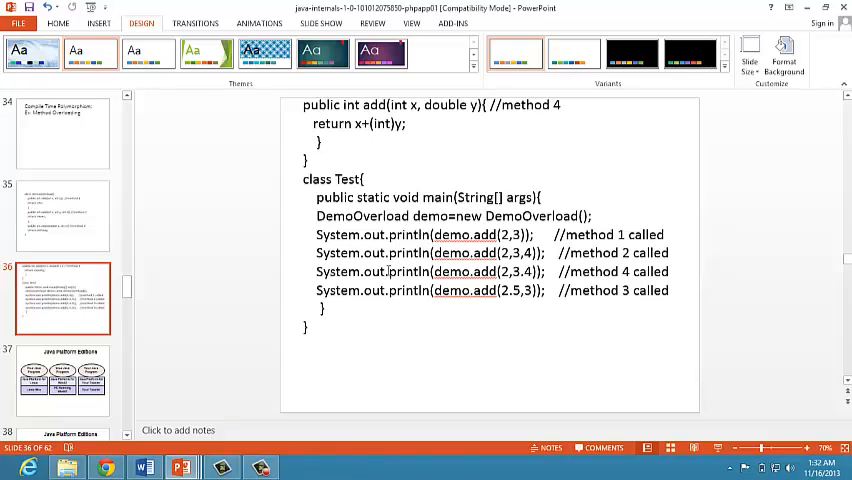
{"action": "mouse_move", "coordinate": [276, 256]}
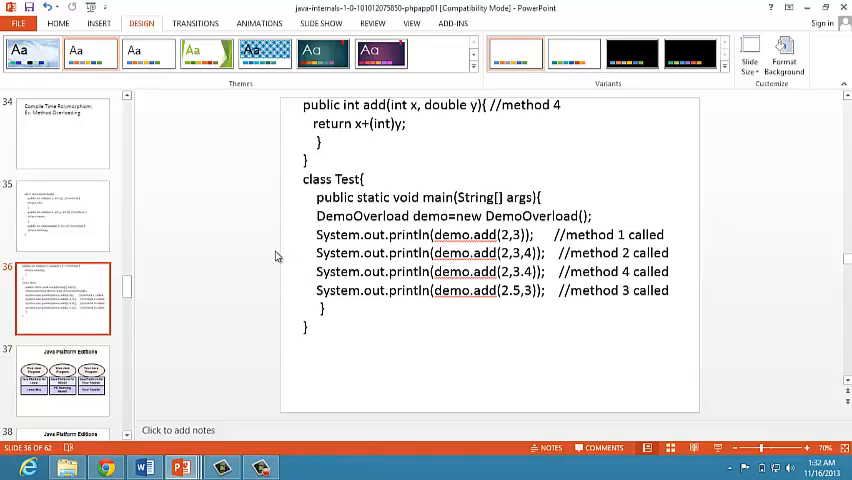